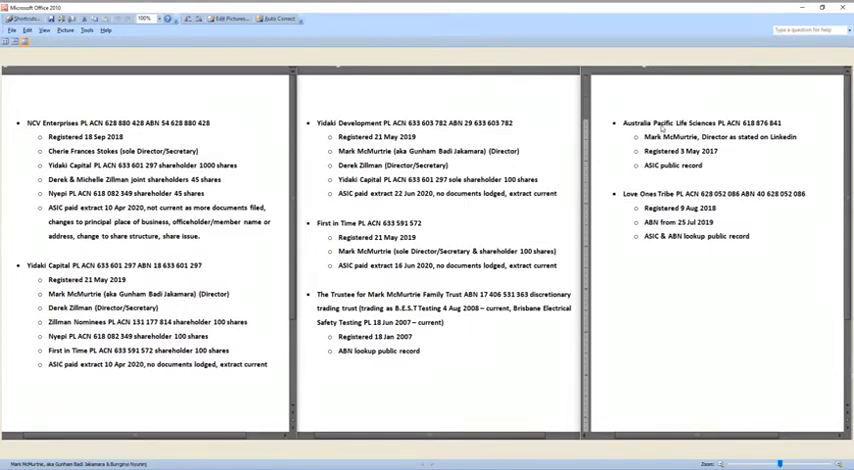
mouse_move(672, 133)
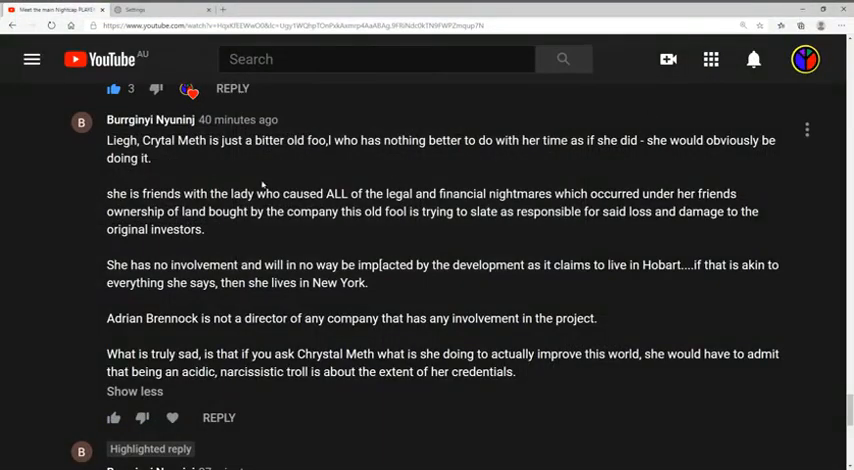
mouse_move(181, 158)
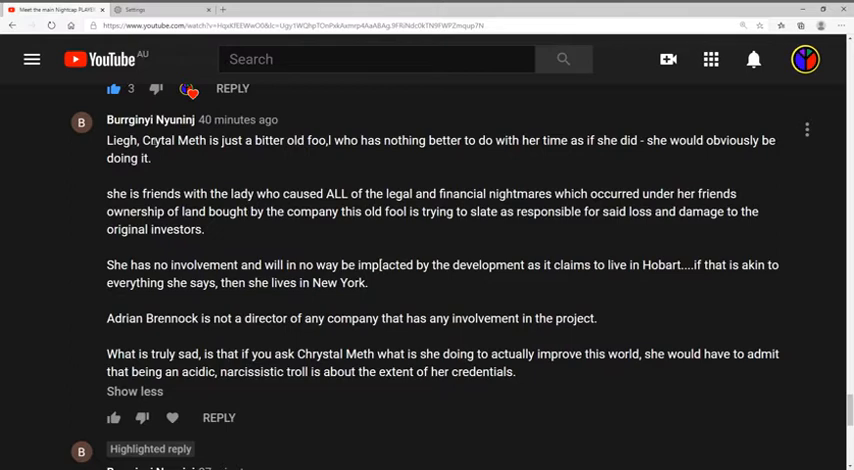
mouse_move(156, 175)
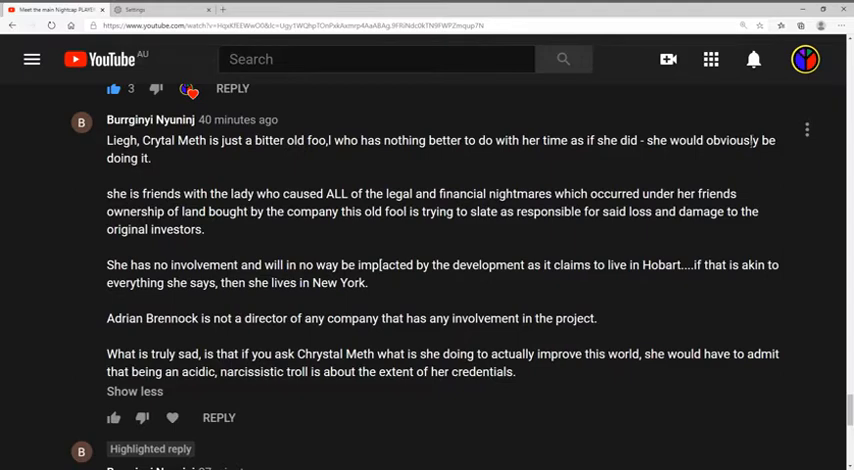
mouse_move(370, 168)
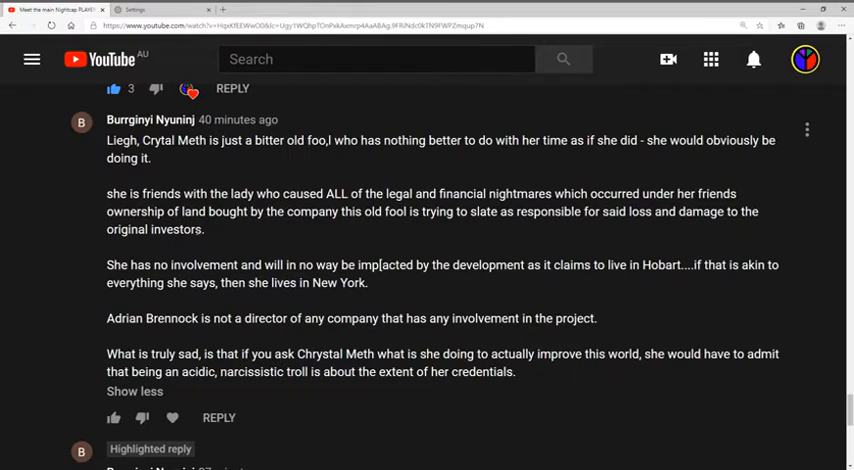
mouse_move(211, 230)
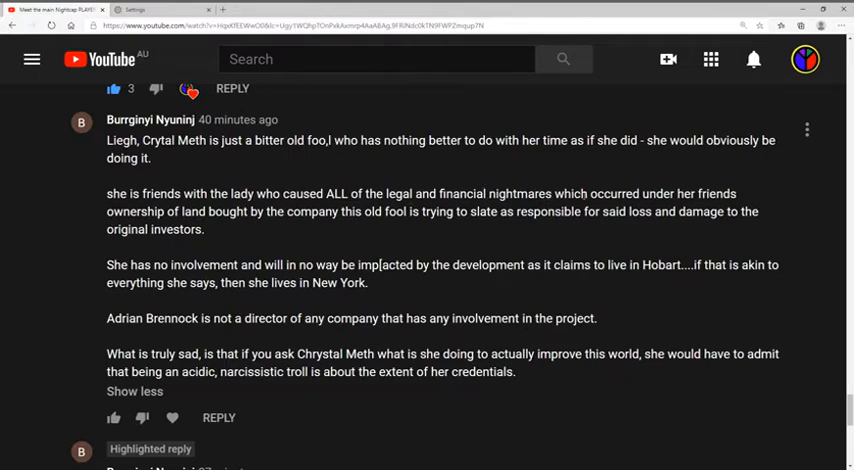
mouse_move(377, 240)
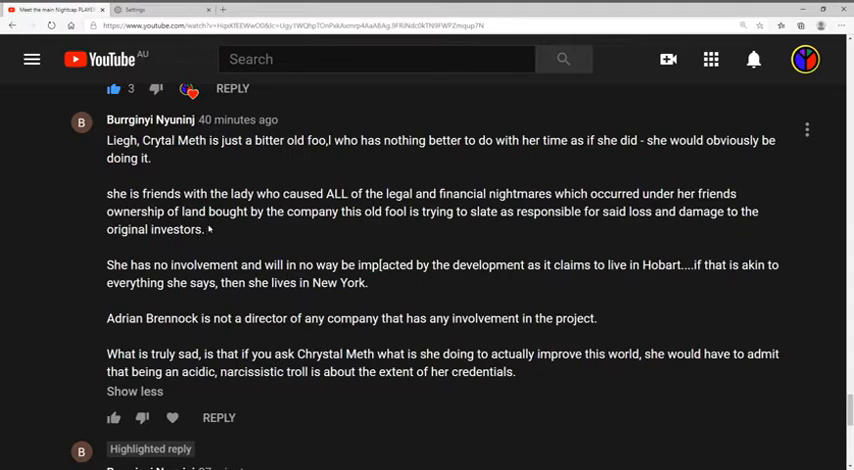
mouse_move(372, 243)
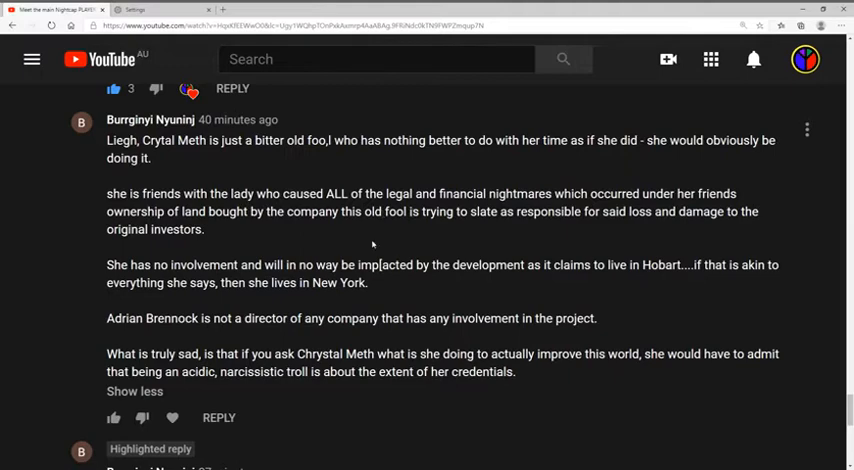
mouse_move(538, 232)
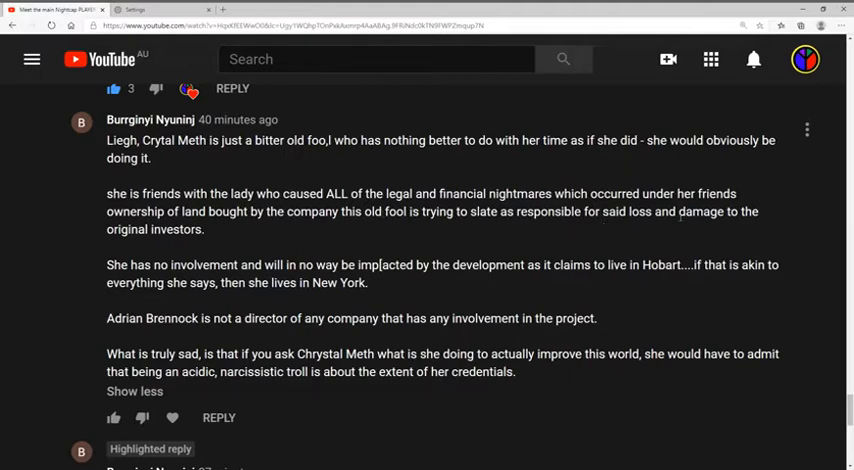
mouse_move(212, 237)
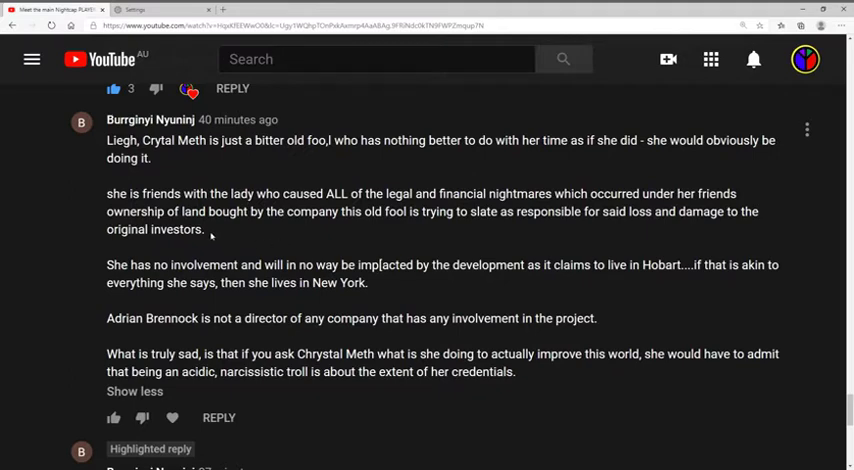
mouse_move(210, 237)
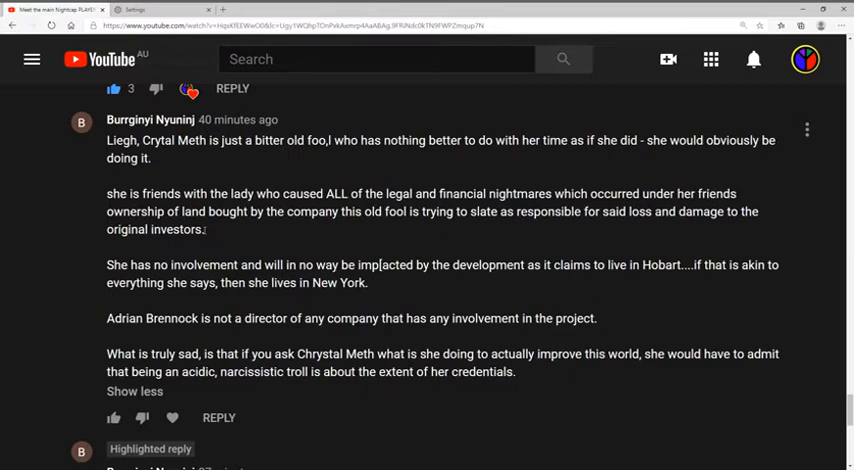
mouse_move(377, 334)
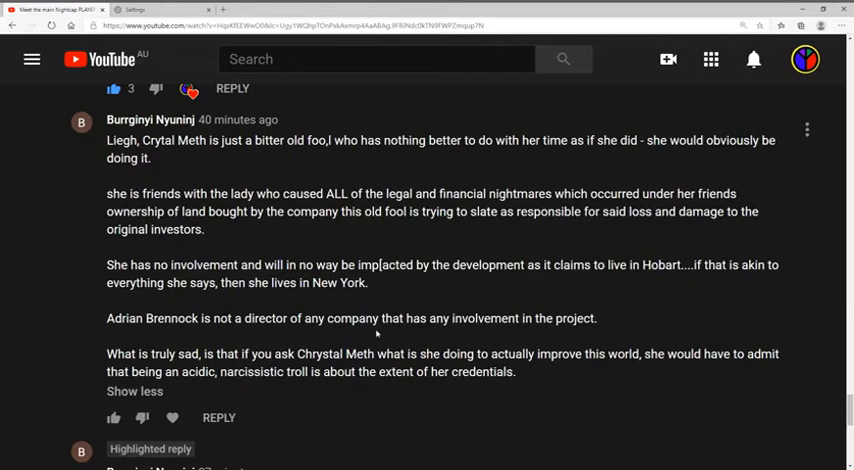
mouse_move(602, 320)
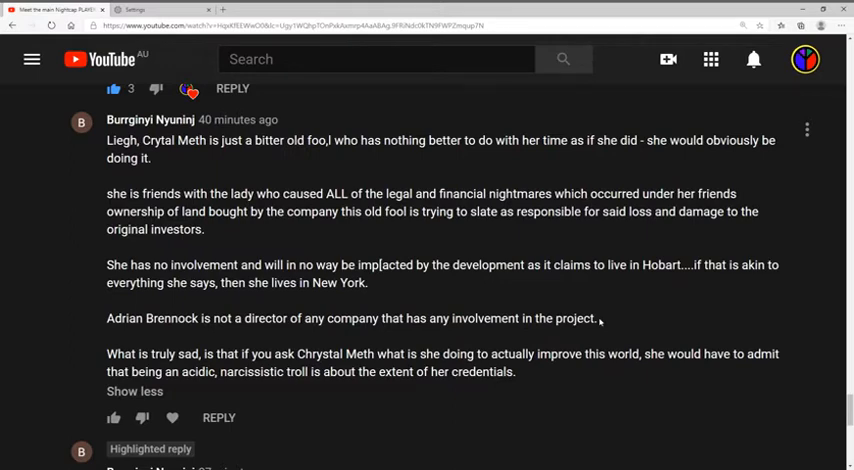
mouse_move(440, 290)
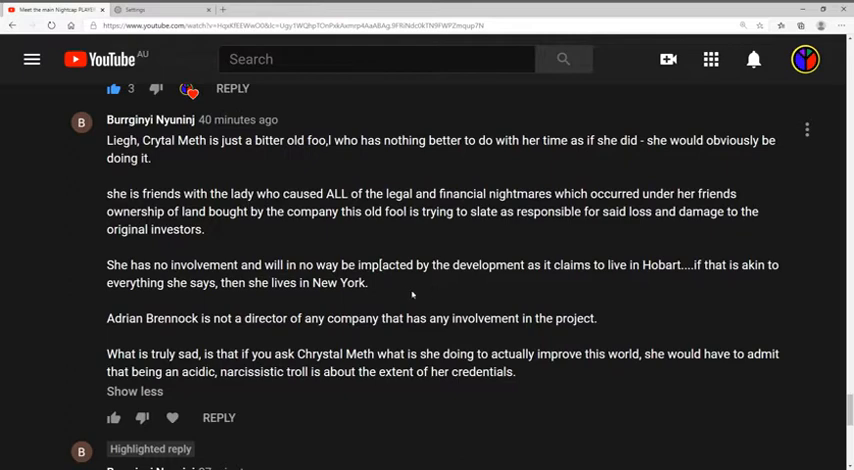
mouse_move(392, 287)
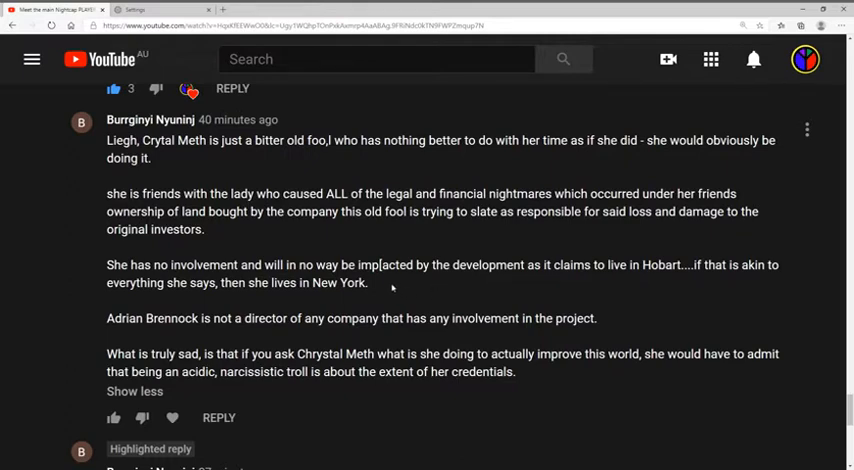
mouse_move(392, 287)
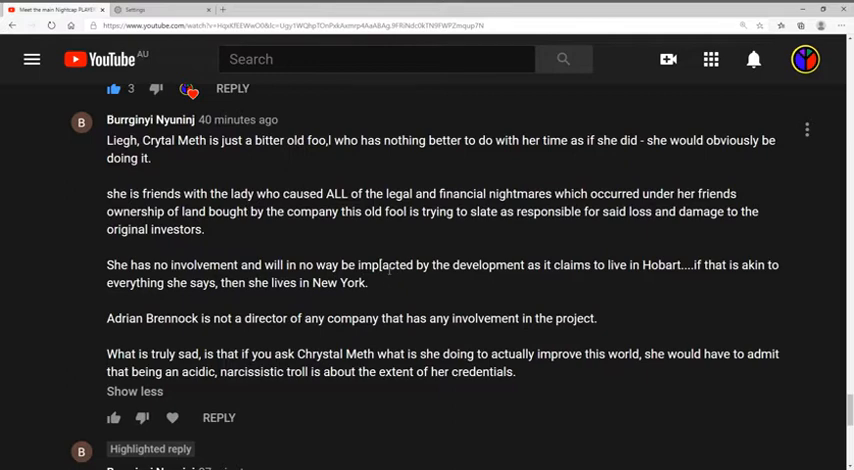
mouse_move(275, 300)
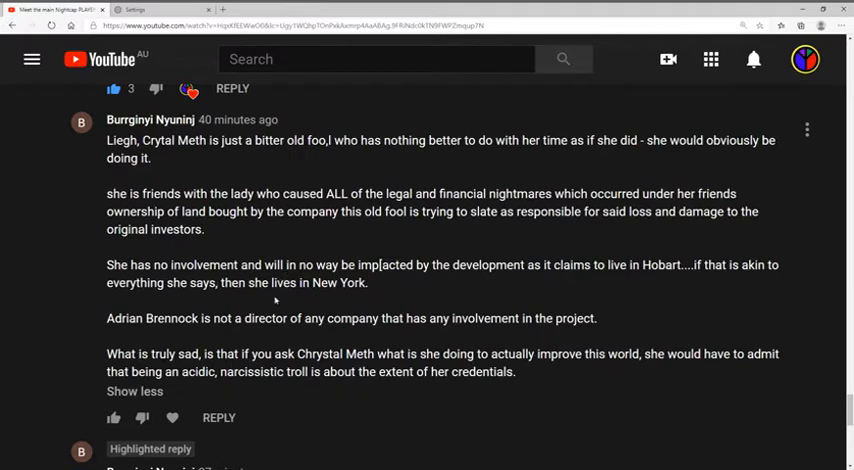
mouse_move(386, 291)
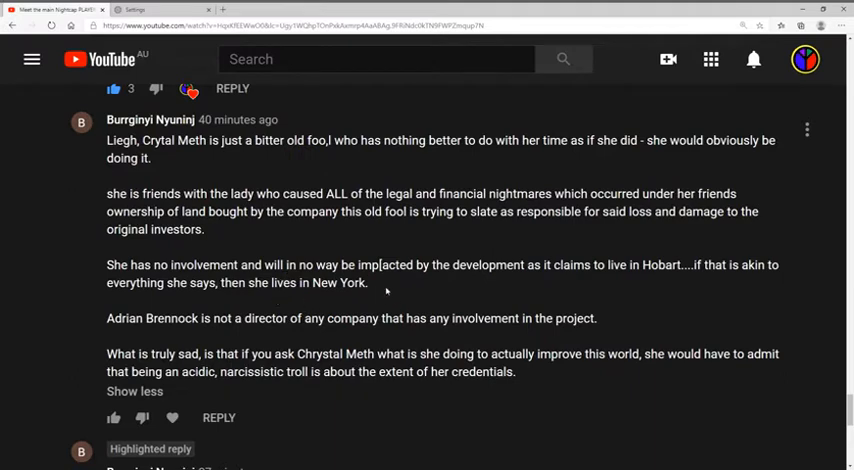
mouse_move(340, 282)
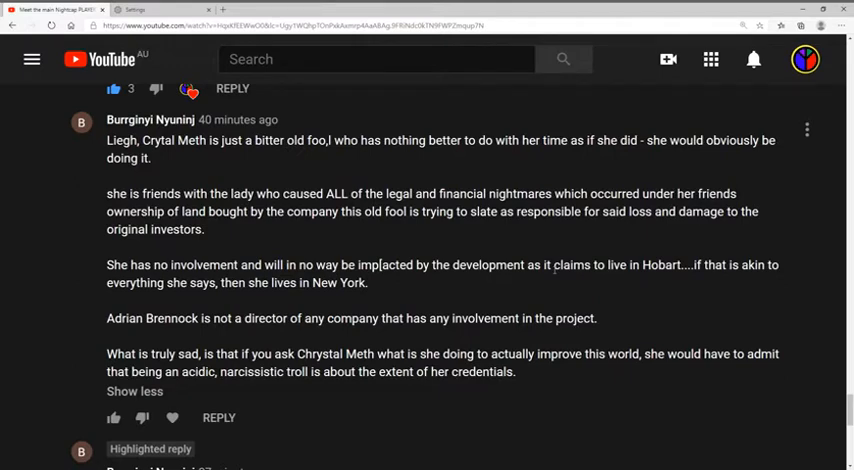
mouse_move(658, 281)
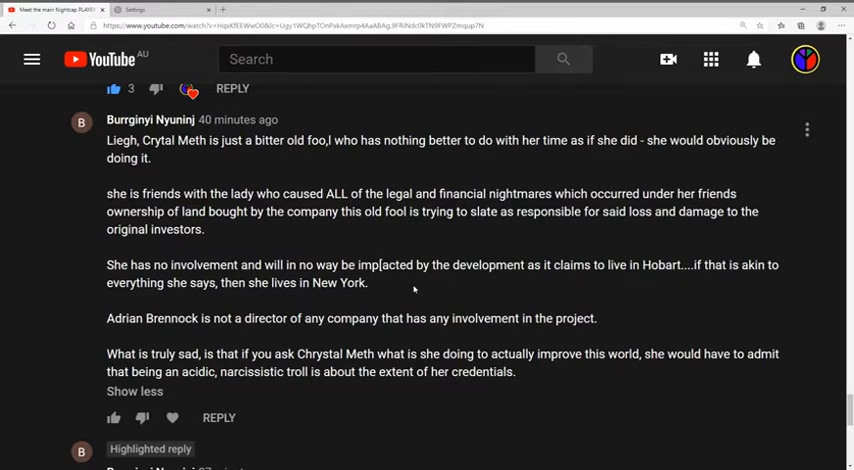
mouse_move(120, 330)
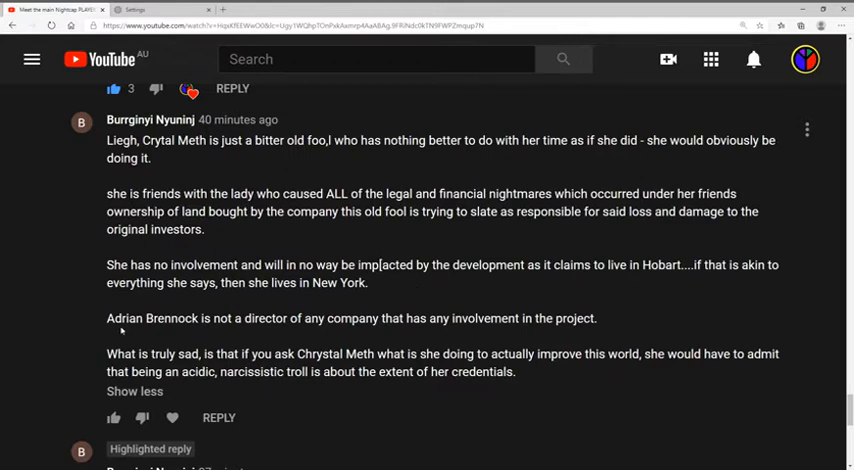
mouse_move(103, 319)
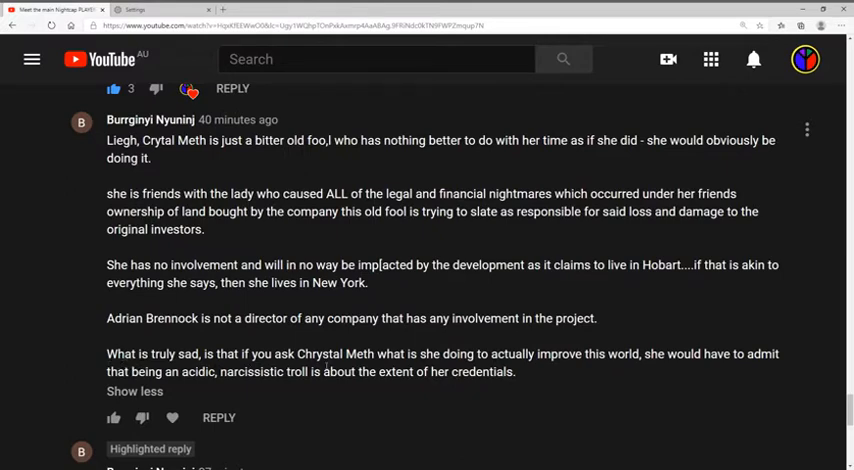
mouse_move(344, 375)
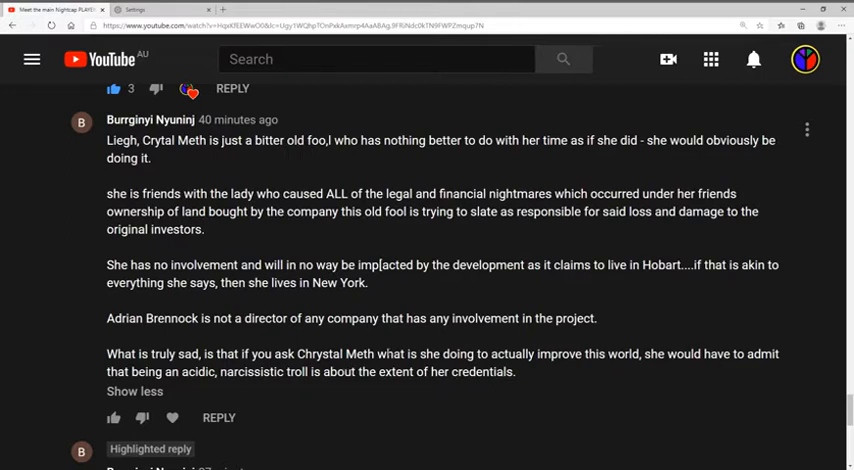
mouse_move(494, 343)
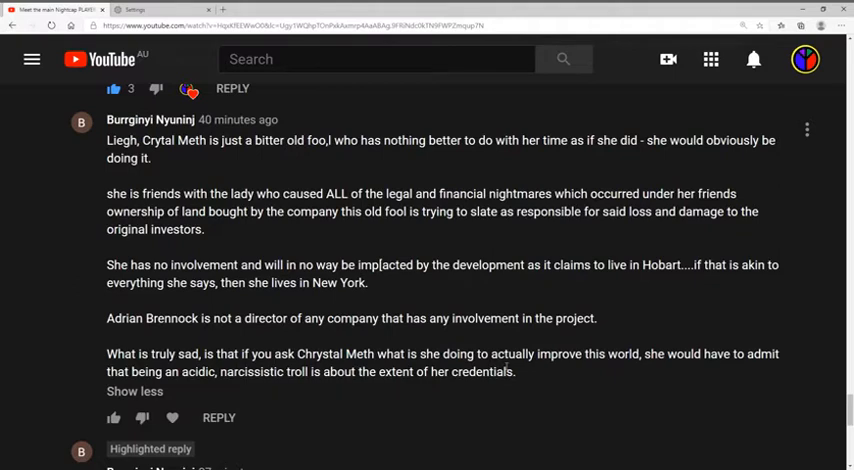
mouse_move(443, 334)
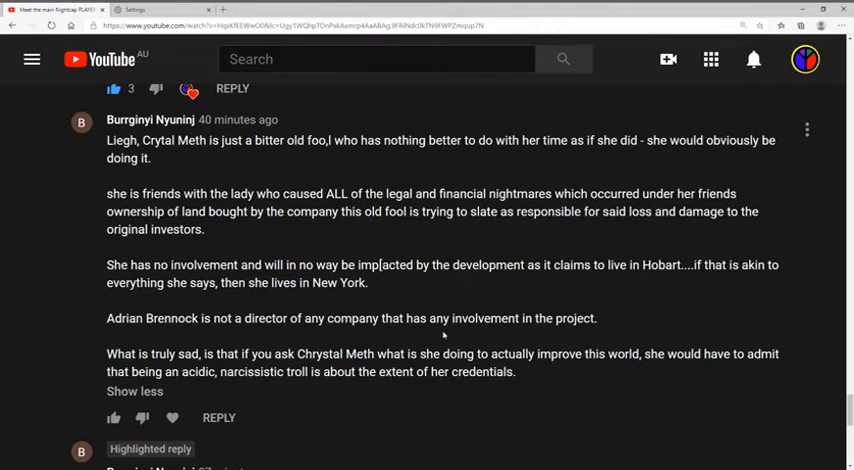
mouse_move(427, 335)
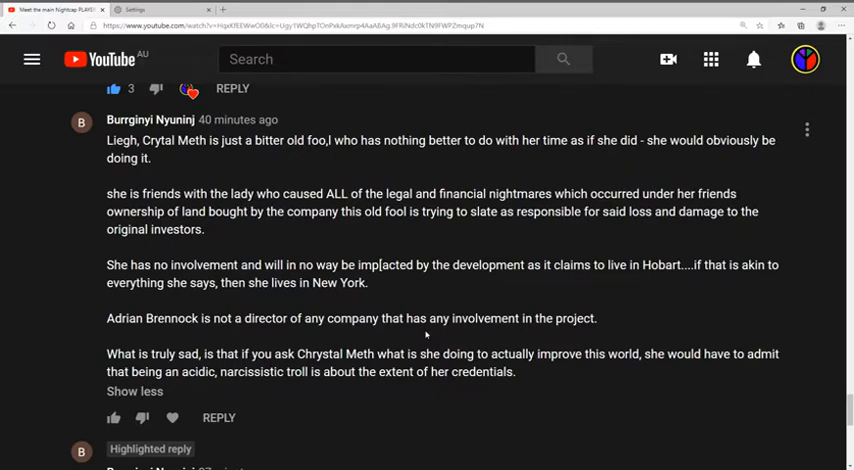
scroll(down, 3)
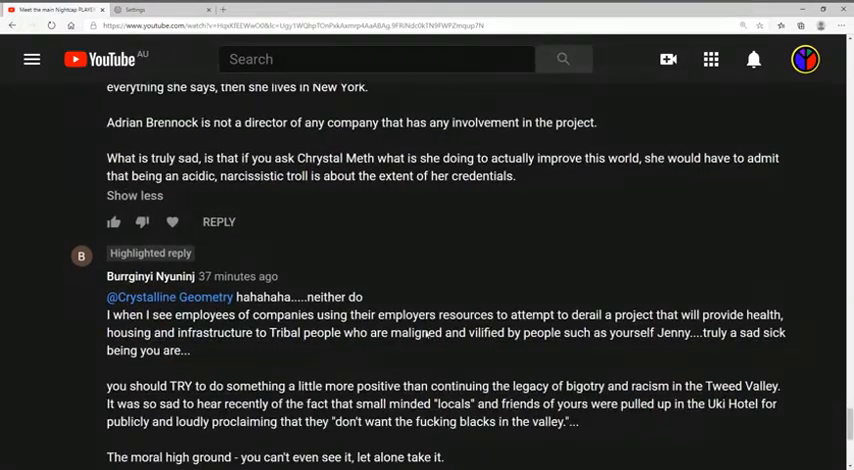
scroll(down, 3)
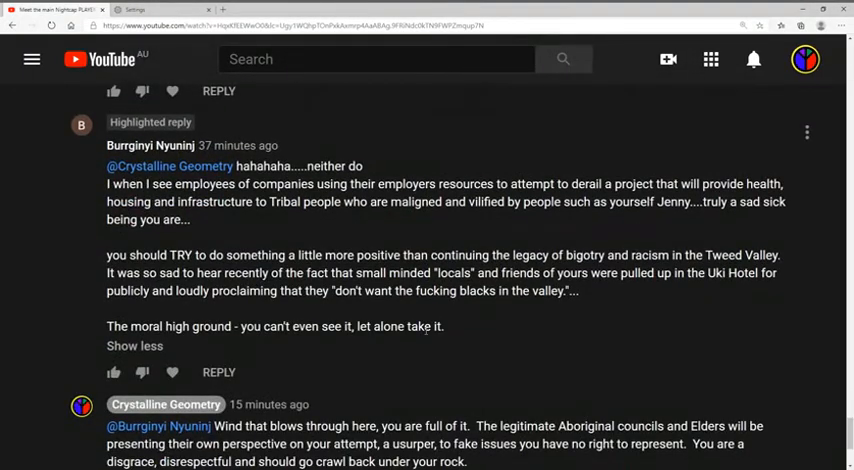
scroll(down, 3)
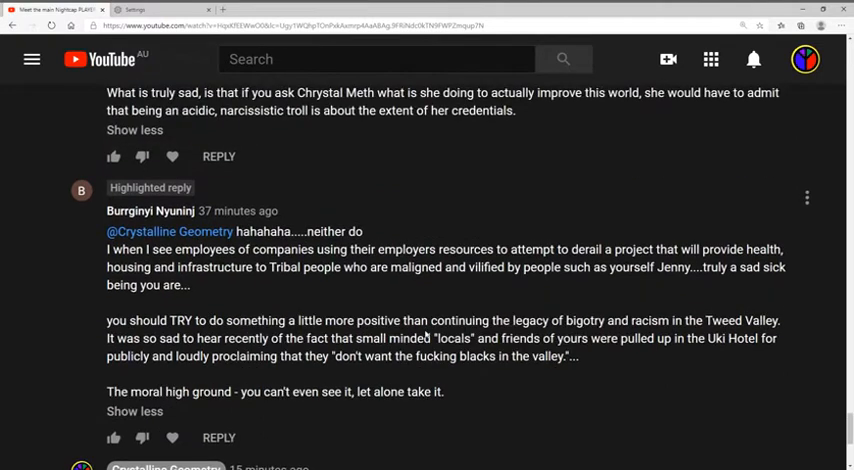
scroll(down, 3)
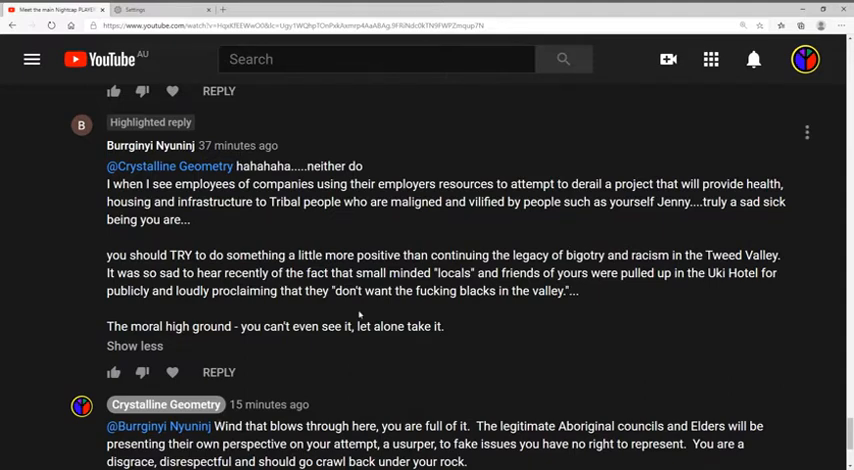
mouse_move(147, 229)
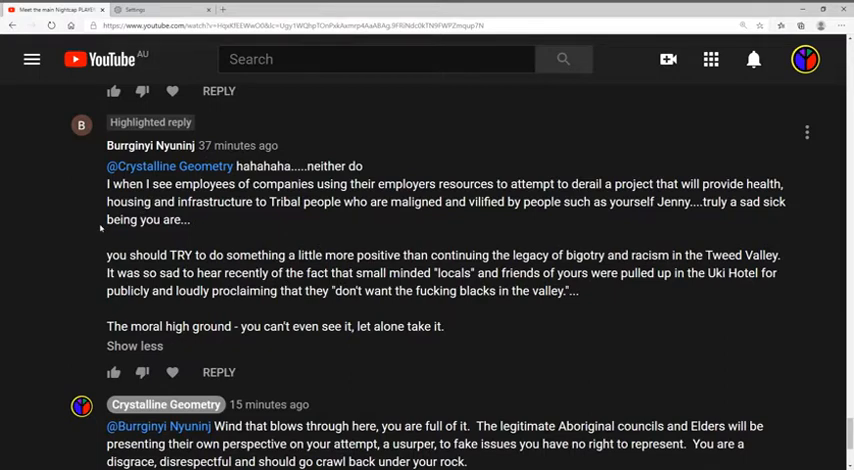
mouse_move(87, 238)
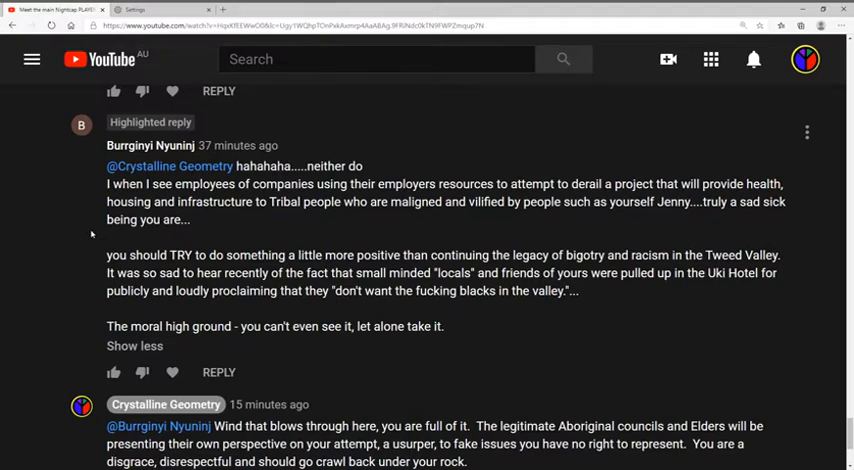
scroll(down, 3)
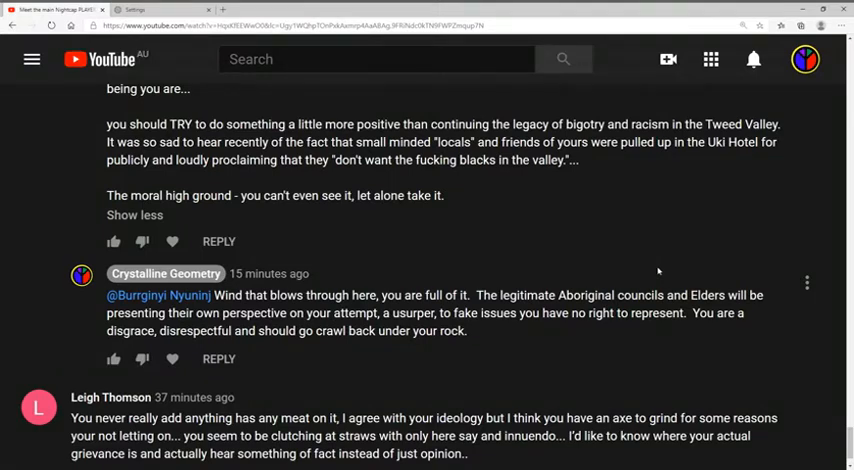
mouse_move(818, 231)
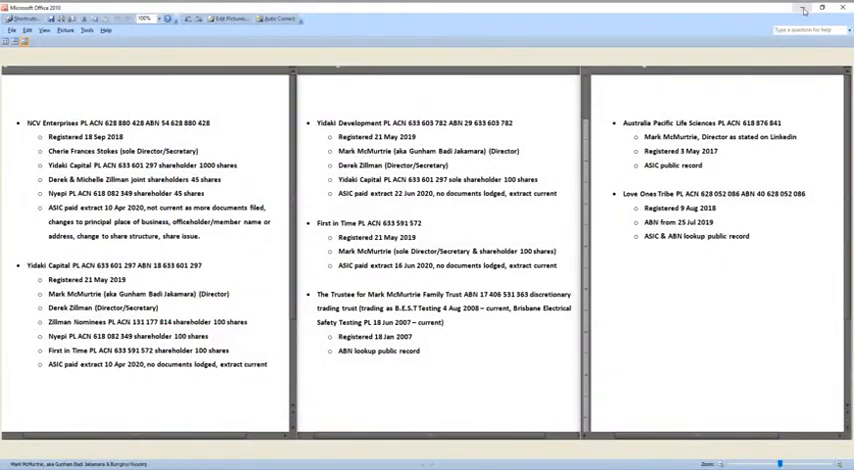
mouse_move(253, 297)
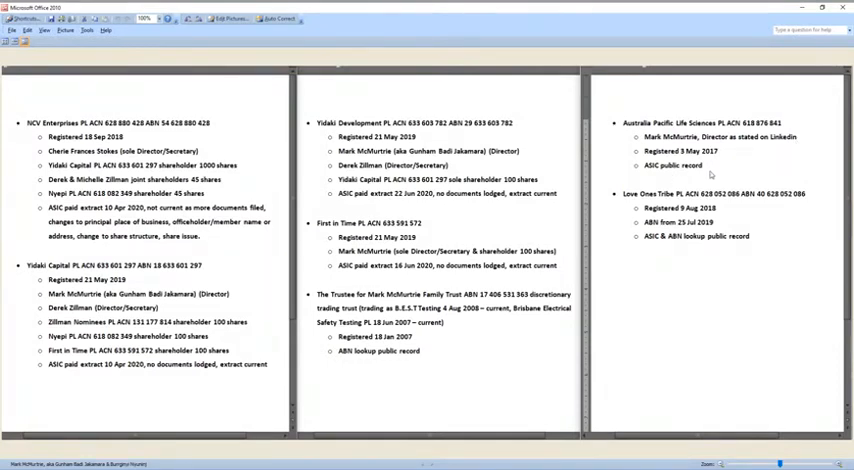
mouse_move(711, 168)
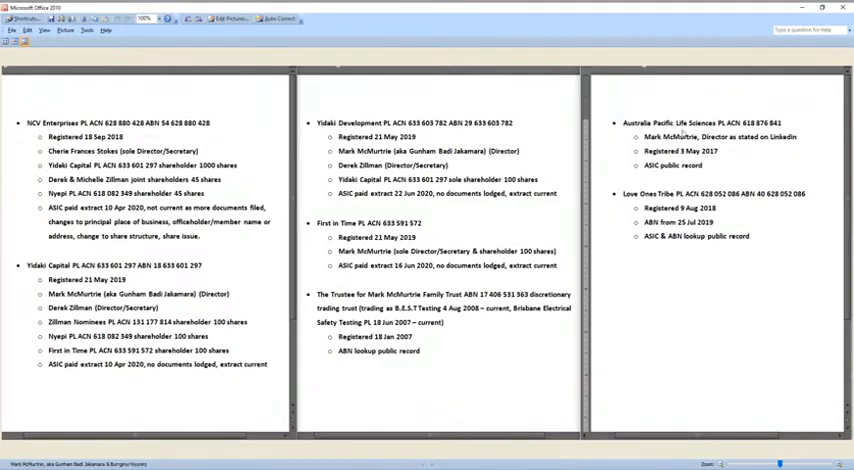
mouse_move(726, 147)
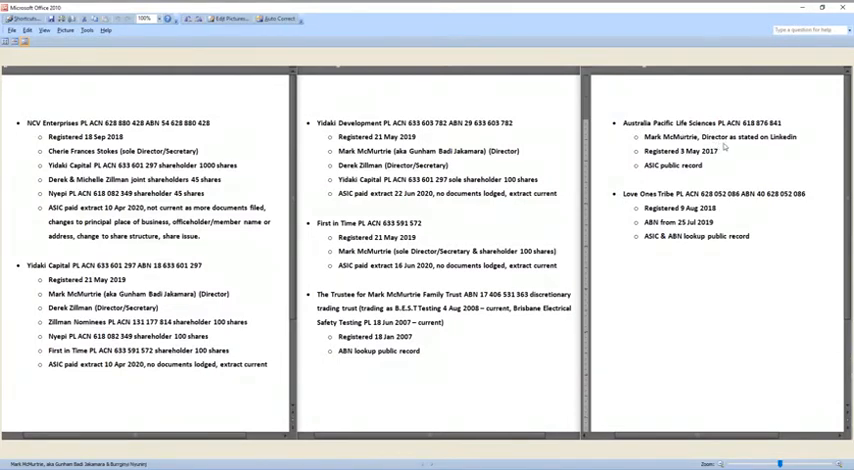
mouse_move(676, 275)
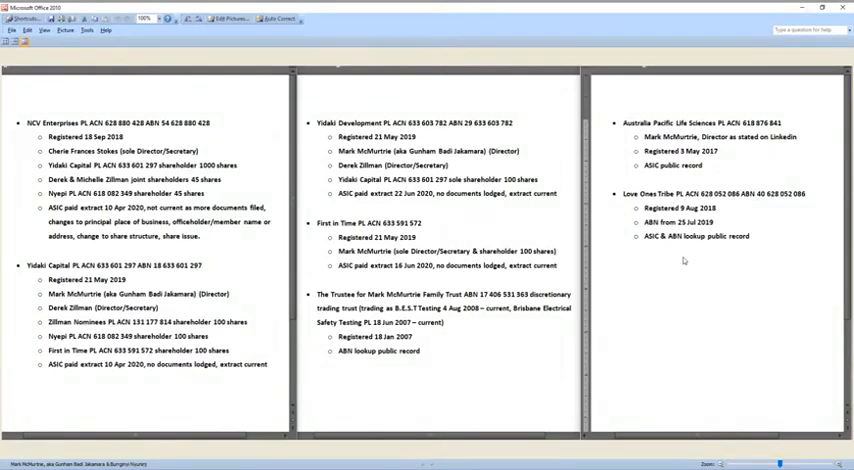
mouse_move(685, 265)
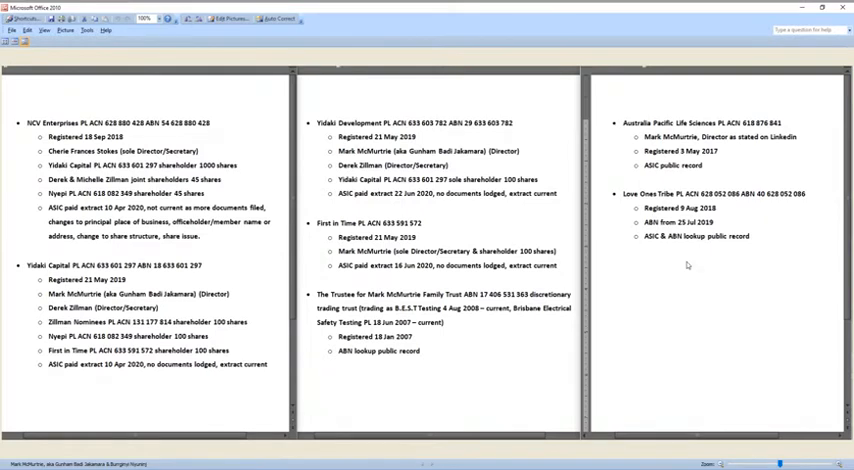
mouse_move(684, 266)
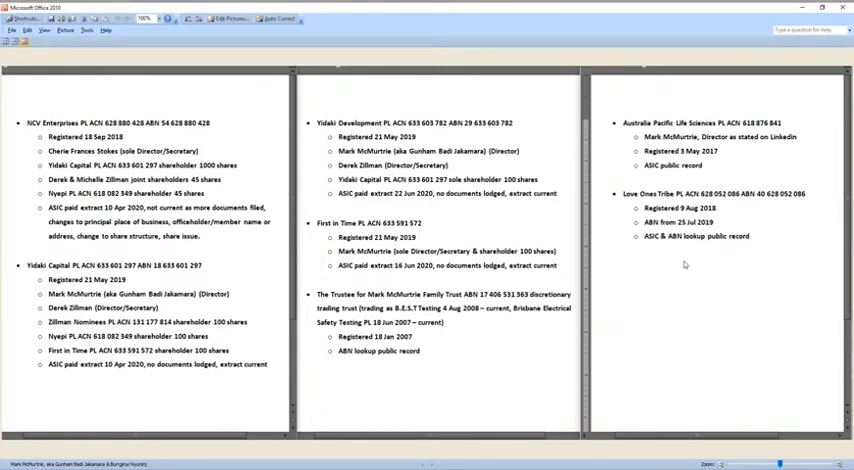
mouse_move(320, 135)
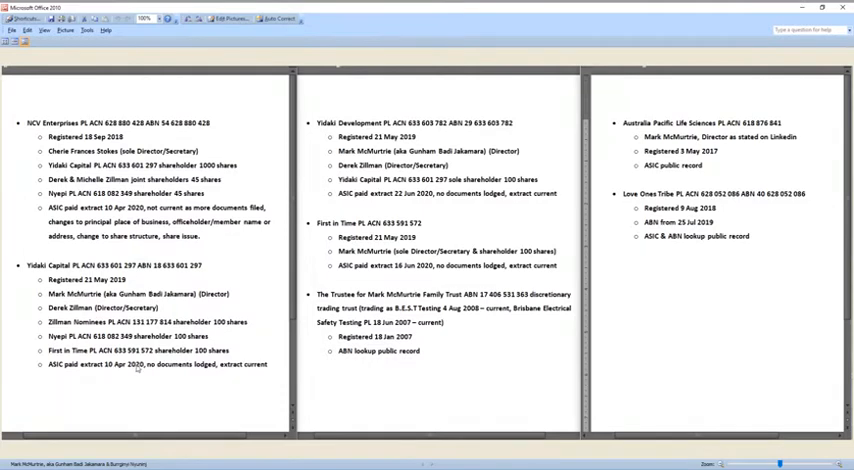
mouse_move(411, 201)
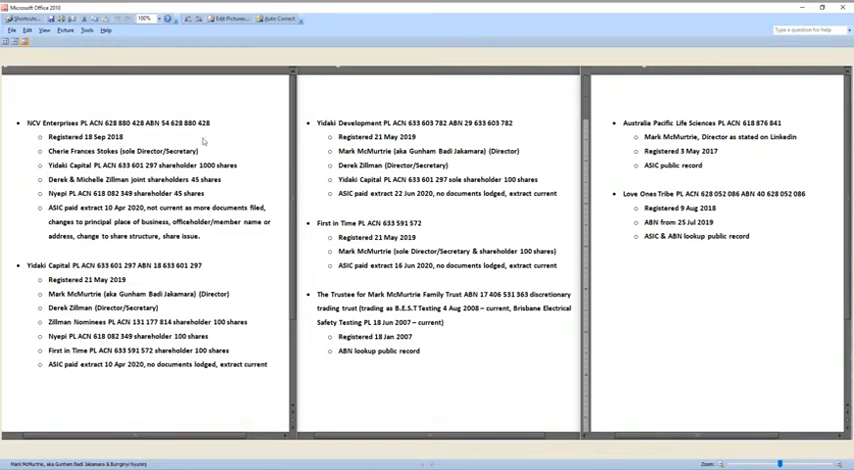
mouse_move(130, 222)
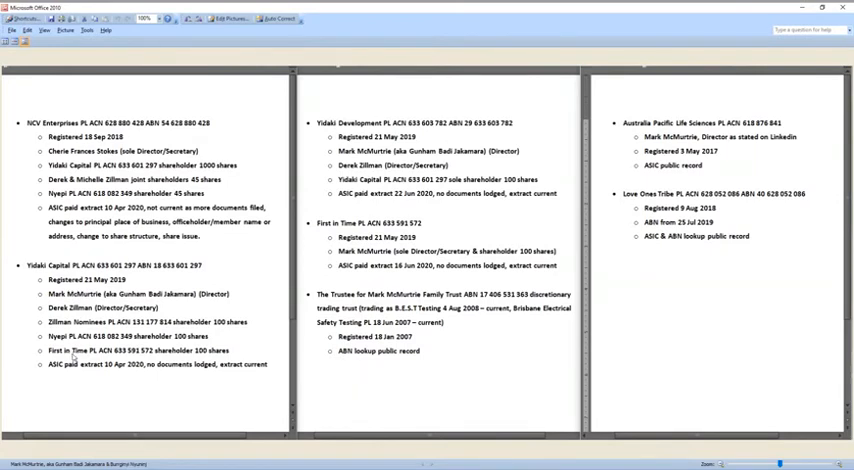
mouse_move(31, 289)
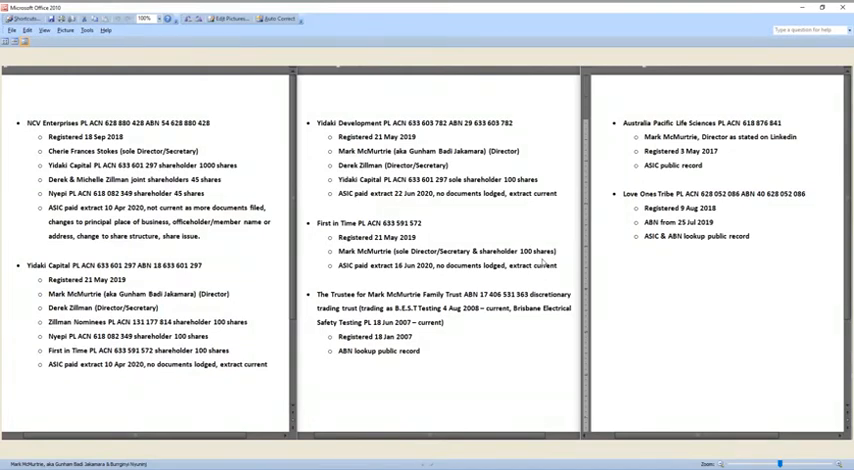
mouse_move(40, 373)
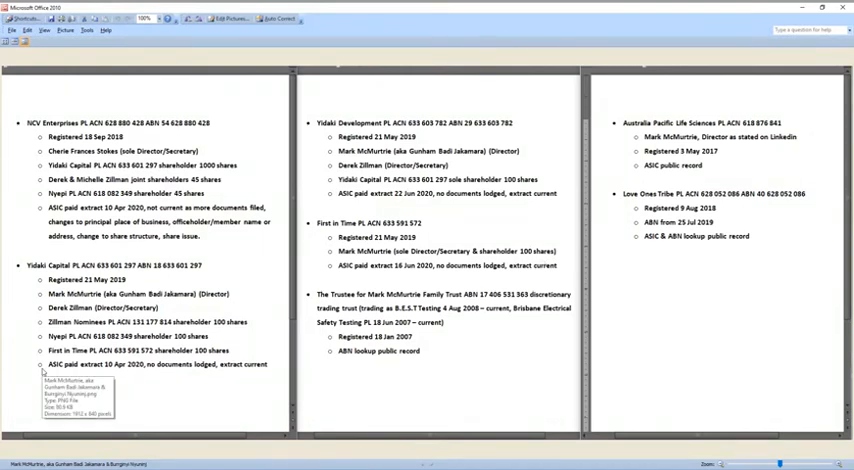